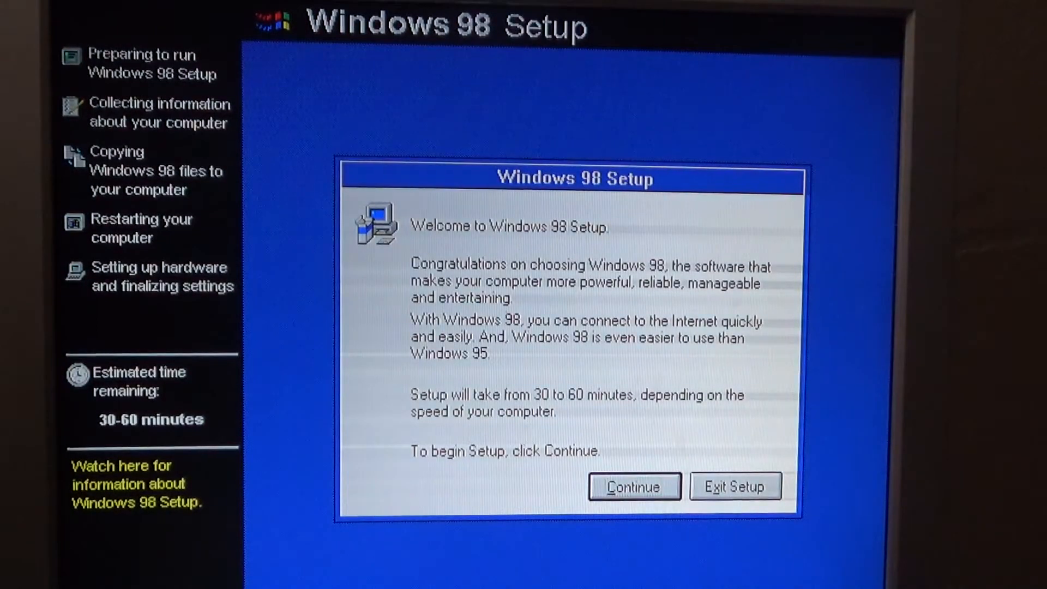
# Start Setup installing to C:\WINDOWS with Typical setup, common components and AMD identification
pyautogui.click(633, 488)
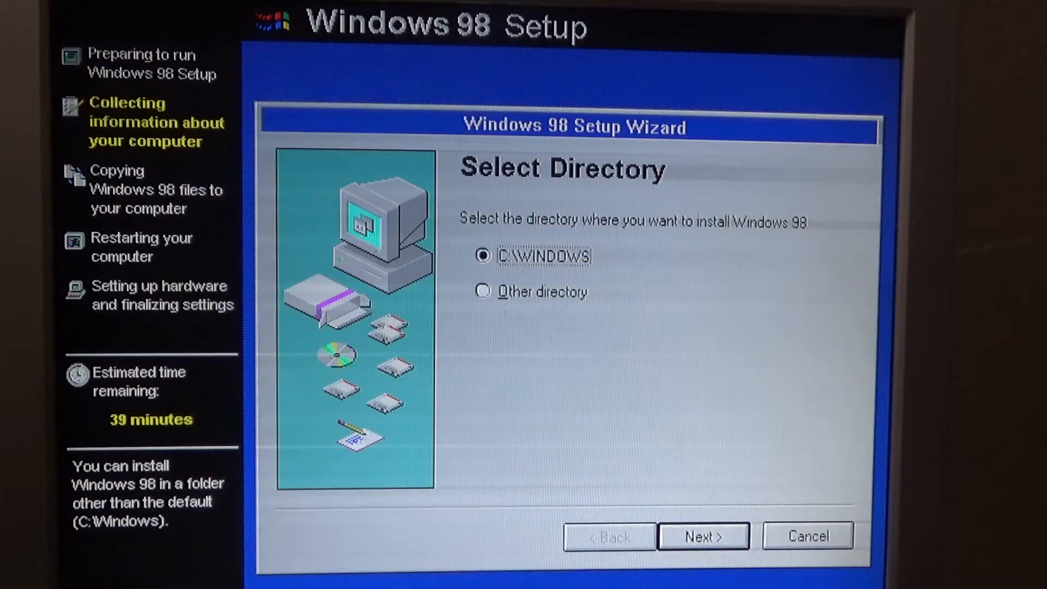
pyautogui.click(703, 536)
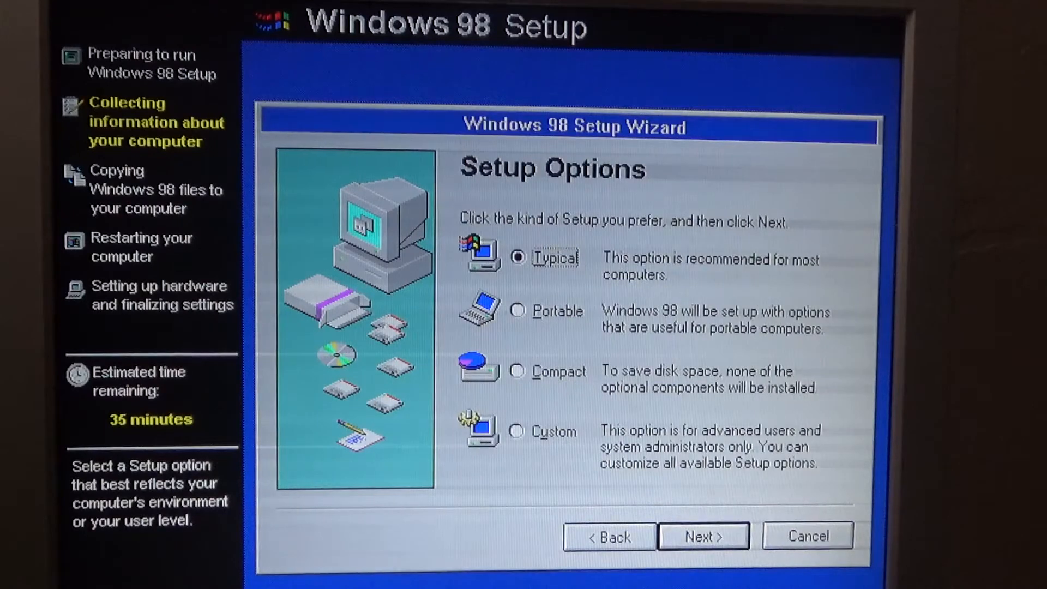
pyautogui.click(702, 535)
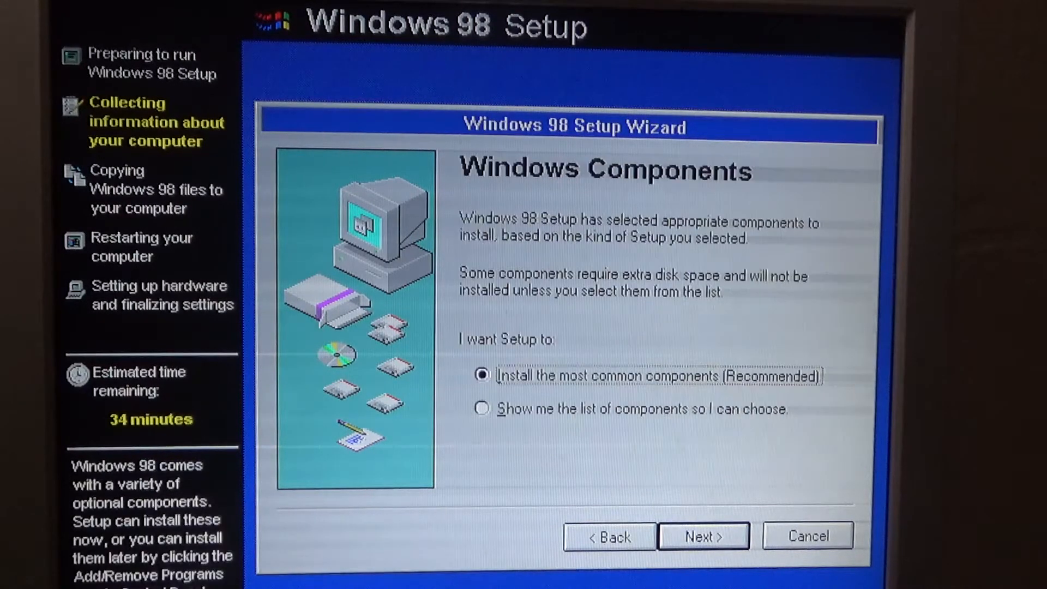
pyautogui.click(703, 535)
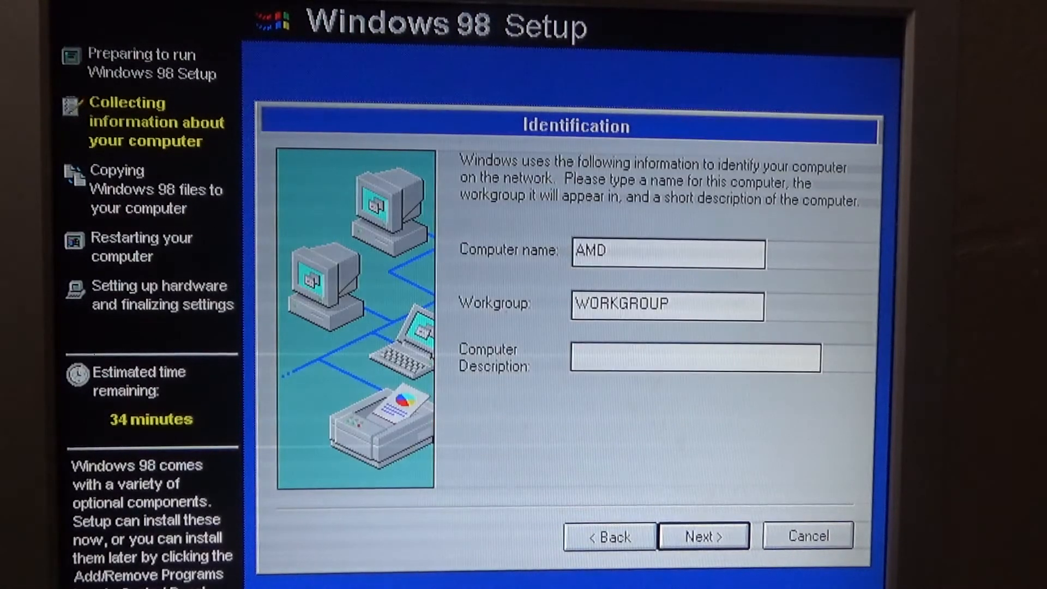
pyautogui.click(704, 535)
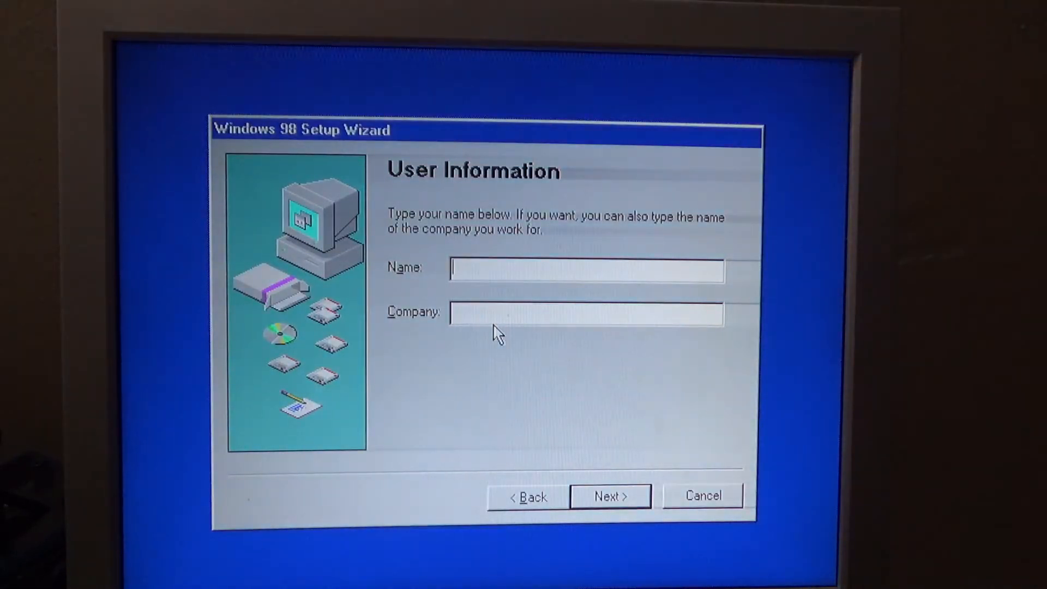
# Enter user name 'RazorBucks', set the date to the 15th and confirm the time settings
pyautogui.write('RazorBucks')
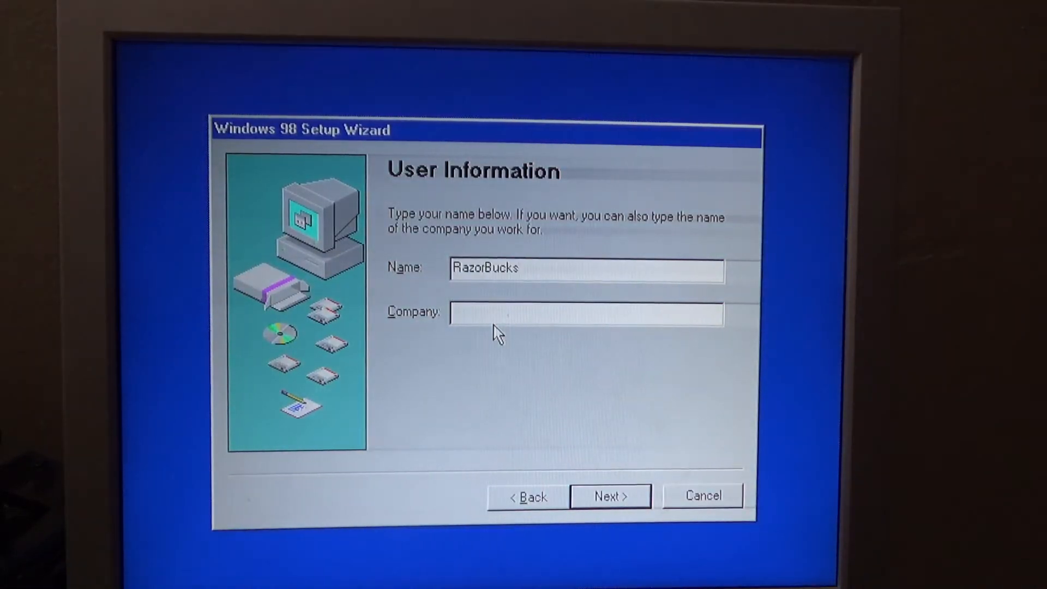
pyautogui.click(609, 497)
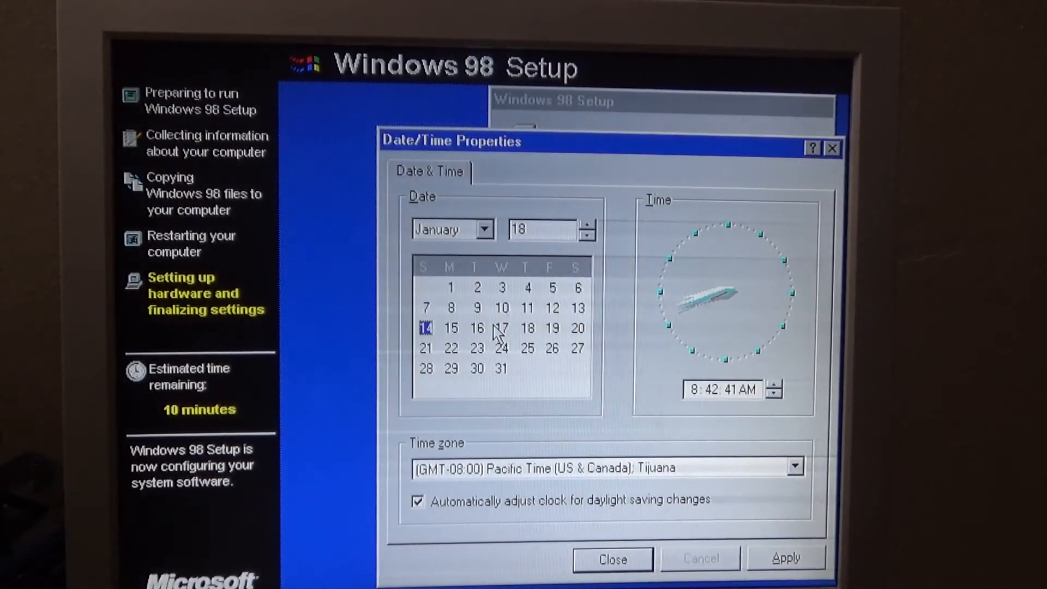
pyautogui.click(451, 328)
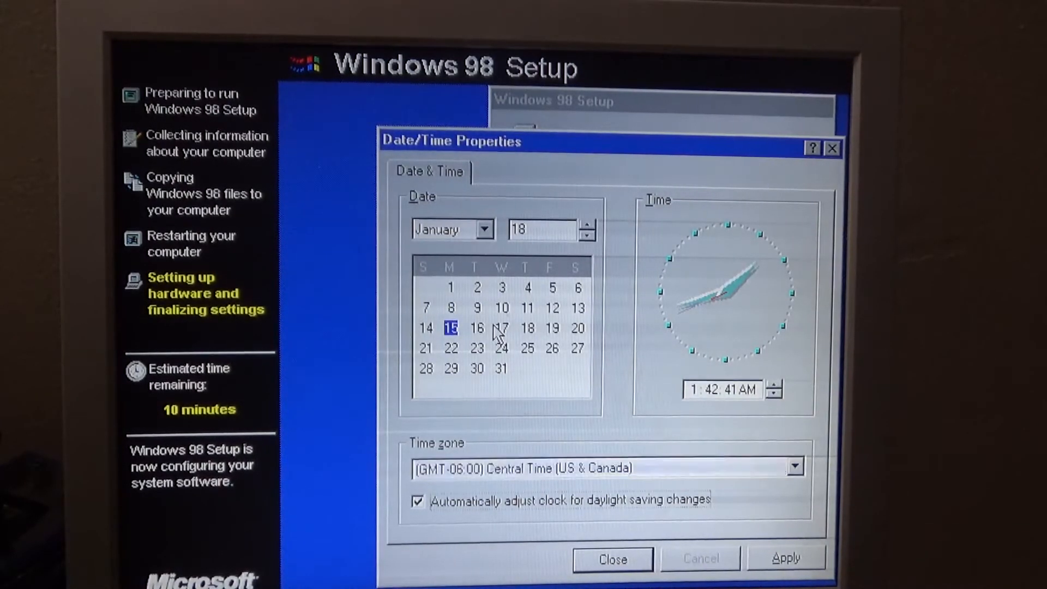
pyautogui.click(612, 559)
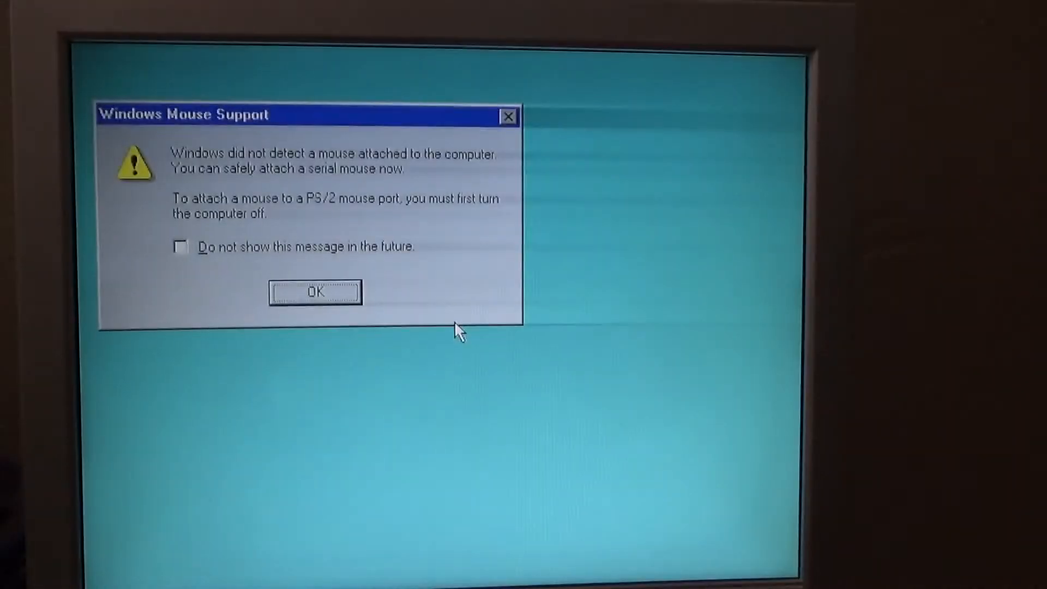
# Dismiss the Windows Mouse Support warning and log in with a blank password
pyautogui.click(315, 294)
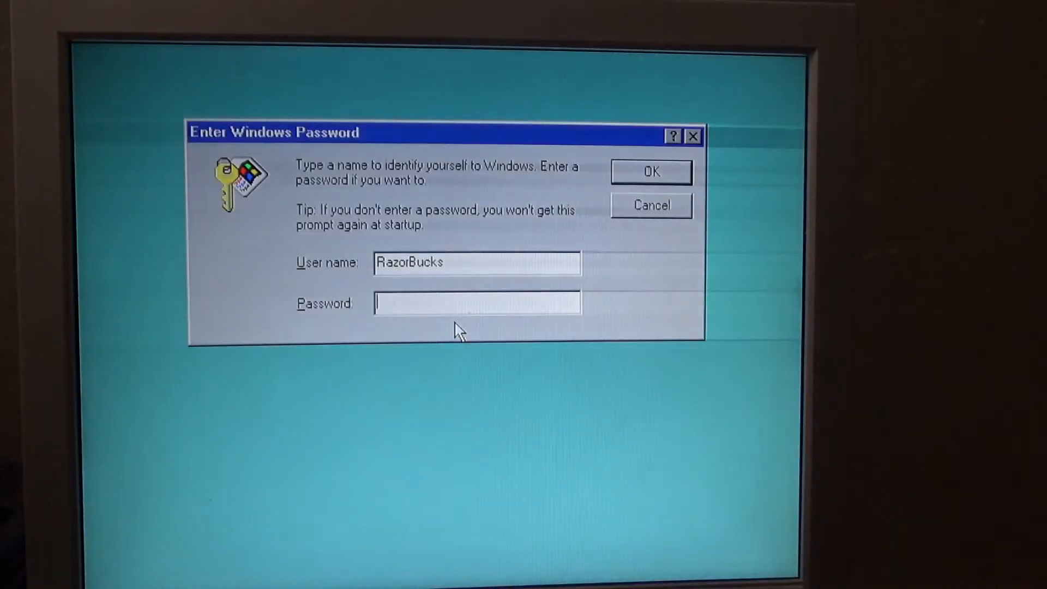
pyautogui.click(650, 172)
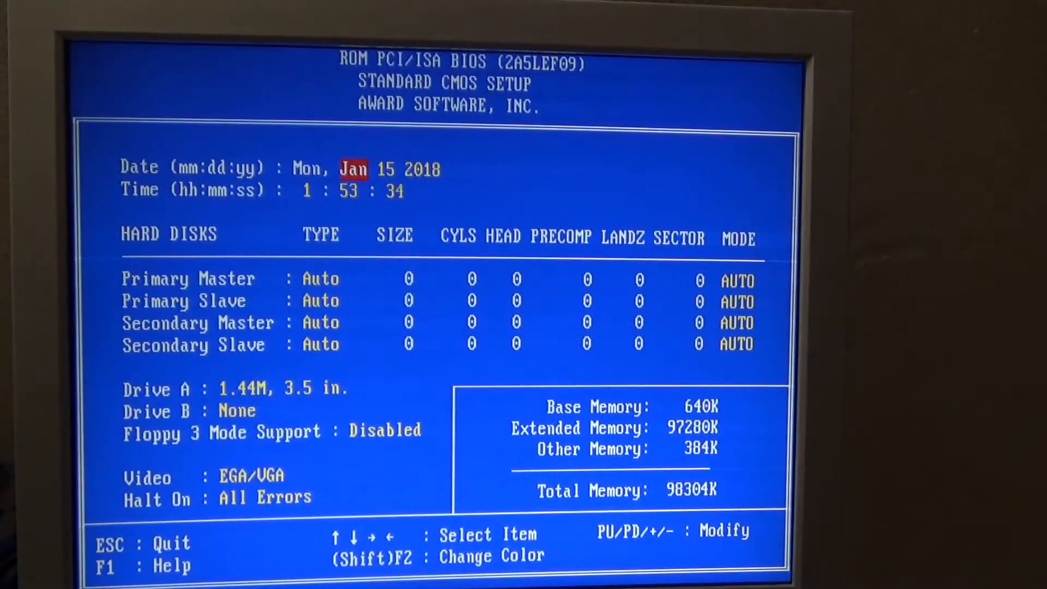
# Review PNP/PCI Configuration and Integrated Peripherals in Award BIOS, then exit to boot Windows
pyautogui.press('escape')
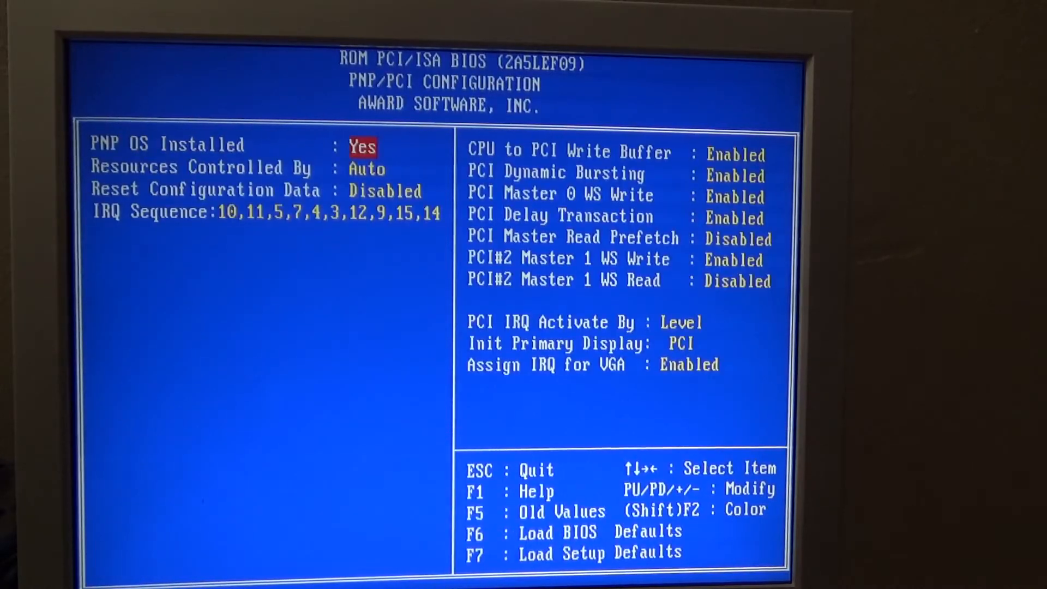
pyautogui.press('Escape')
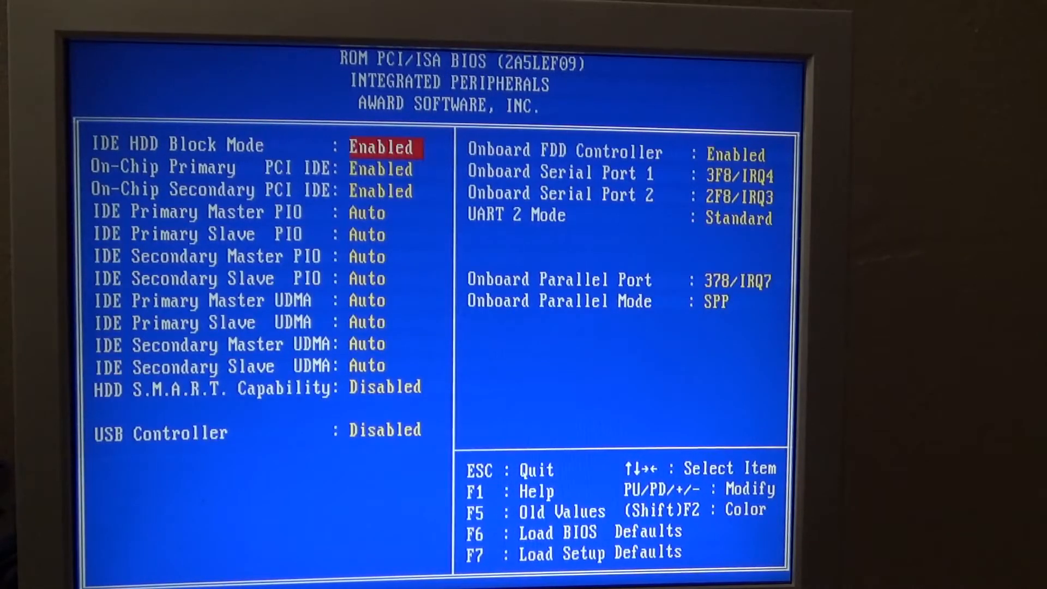
pyautogui.press('Escape')
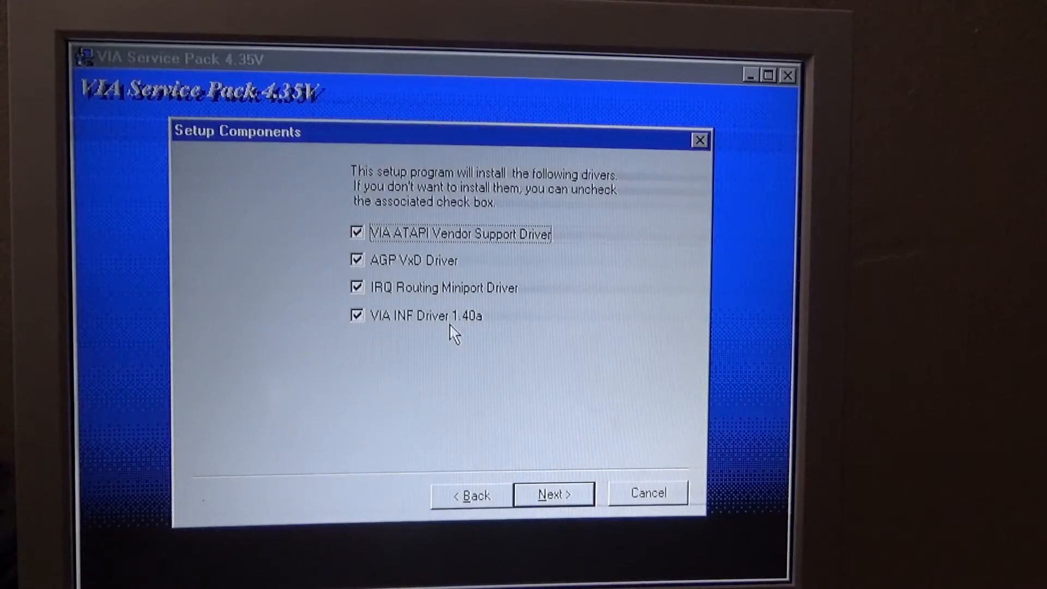
# Install all four VIA chipset drivers, including VIA INF Driver 1.40a
pyautogui.click(553, 495)
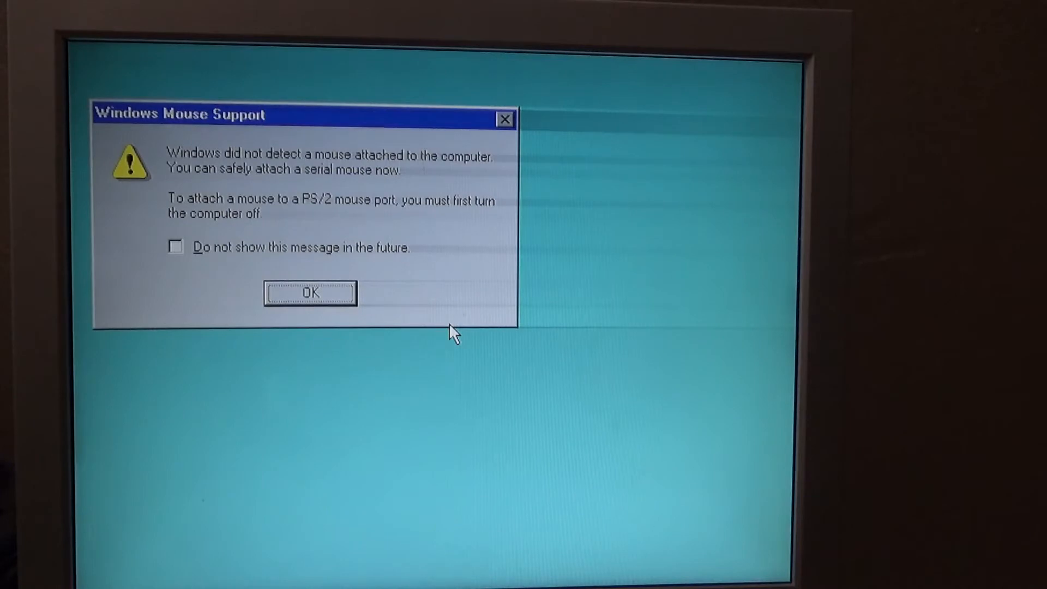
# Dismiss the mouse warning and run 71.84_win9x_english from drive D
pyautogui.click(309, 293)
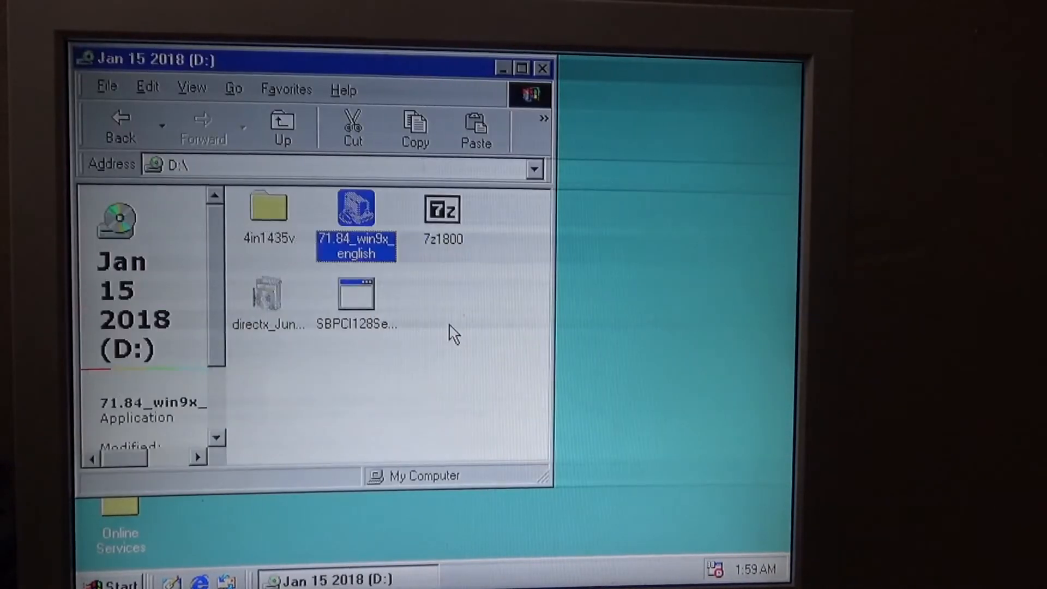
pyautogui.doubleClick(356, 210)
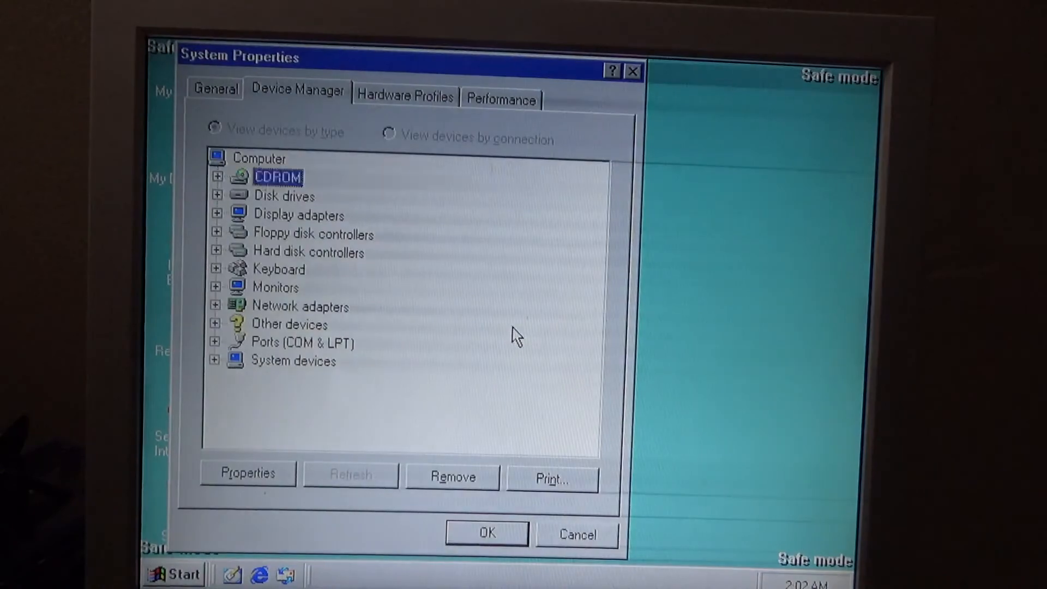
# Close System Properties after reviewing the Device Manager hardware list
pyautogui.click(487, 533)
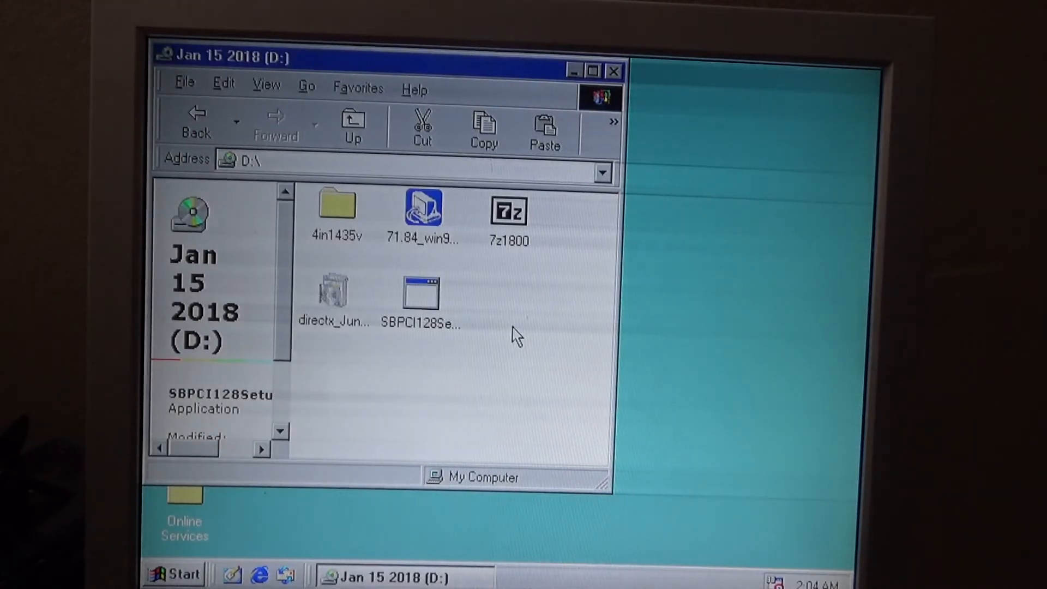
# Run SBPCI128Setup, acknowledge its missing-files error, and close the drive C window
pyautogui.doubleClick(422, 291)
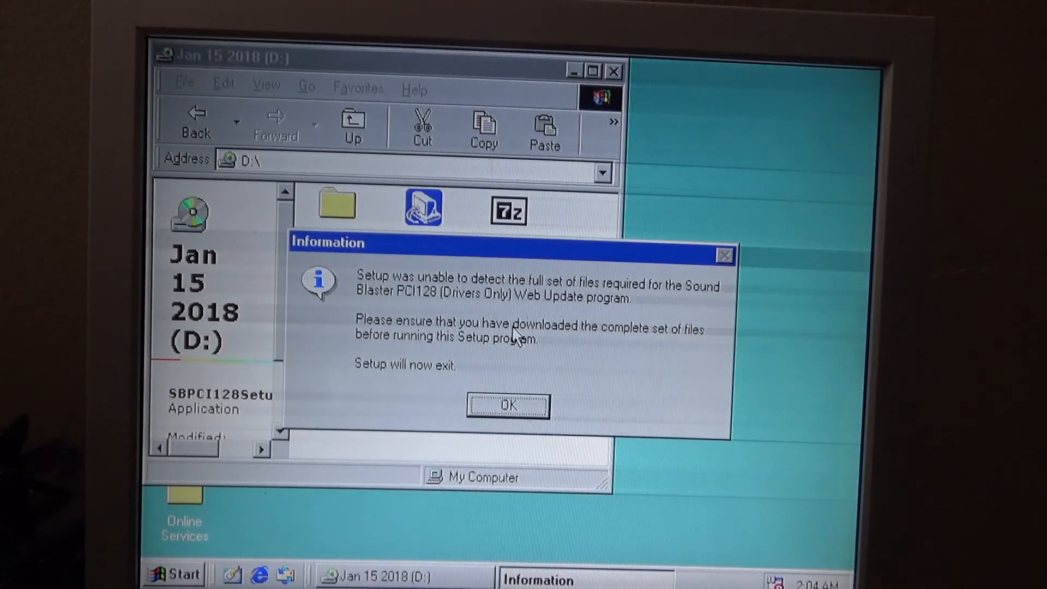
pyautogui.click(508, 405)
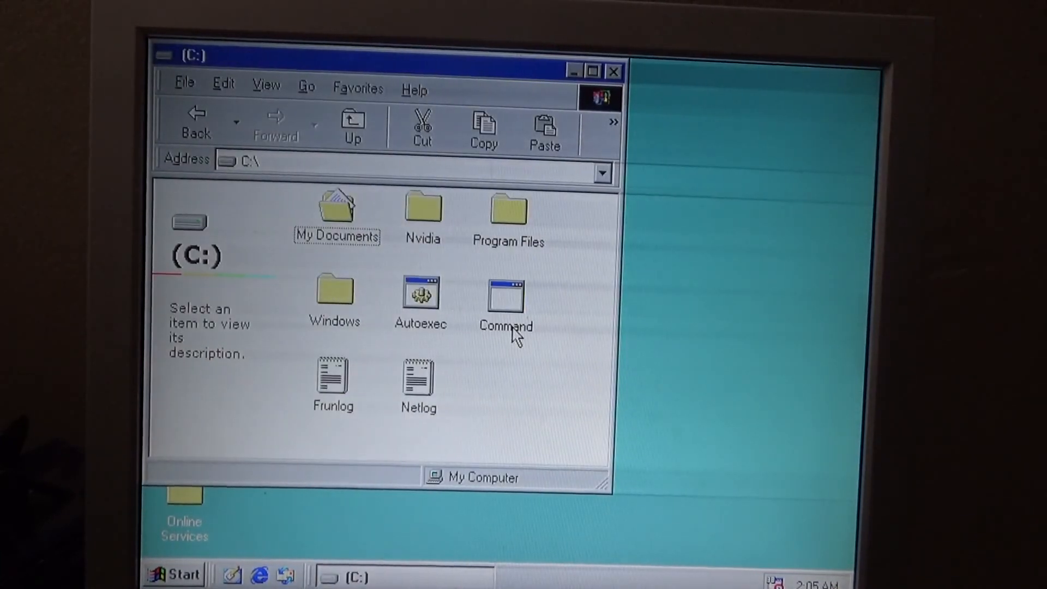
pyautogui.click(613, 71)
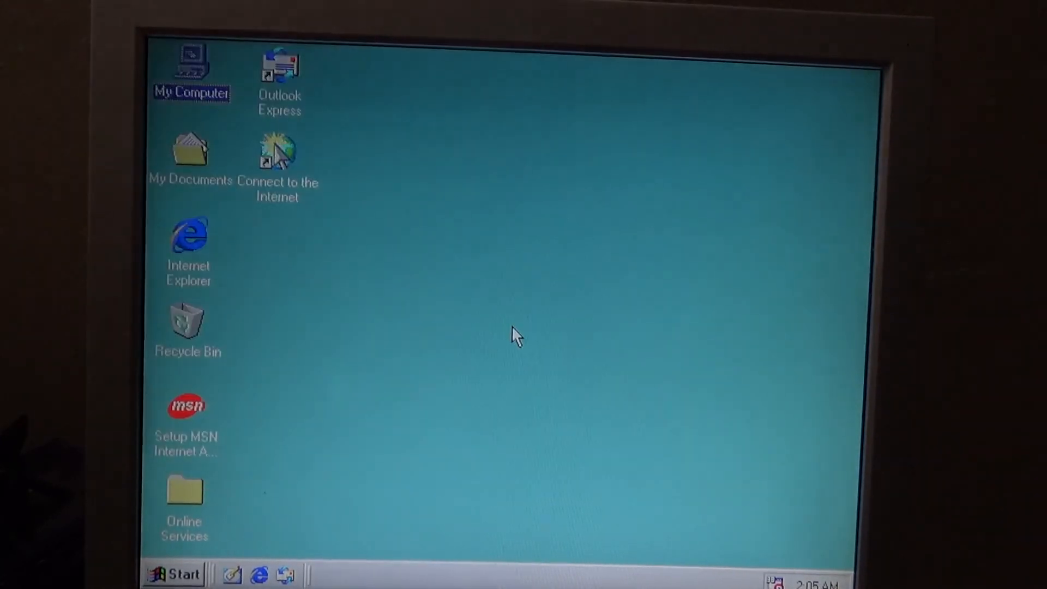